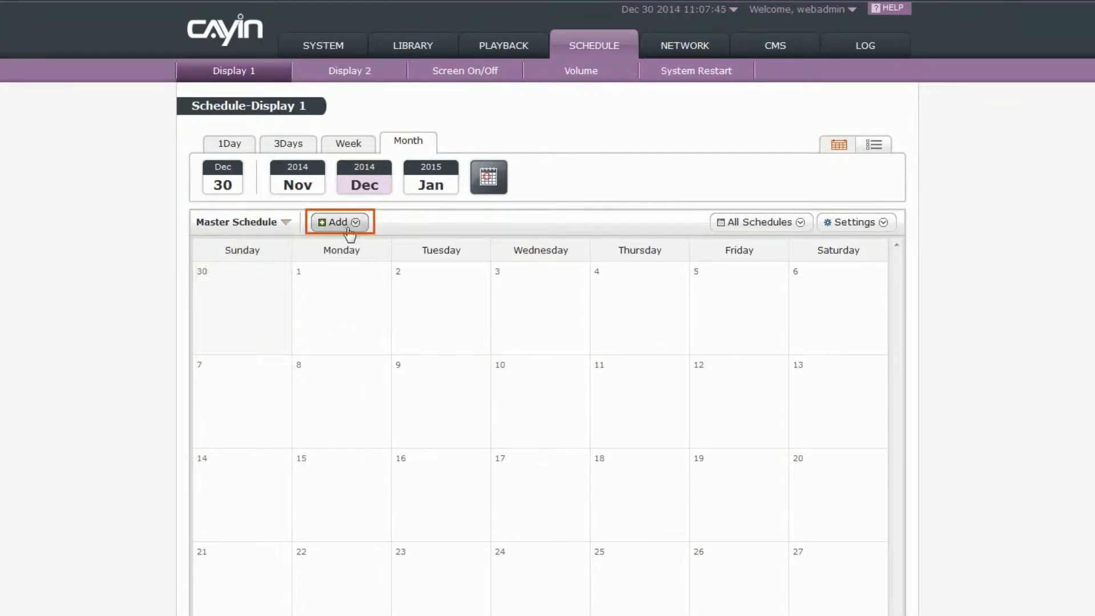
Step: Add a new Skin schedule to the Display 1 calendar
left_click(338, 222)
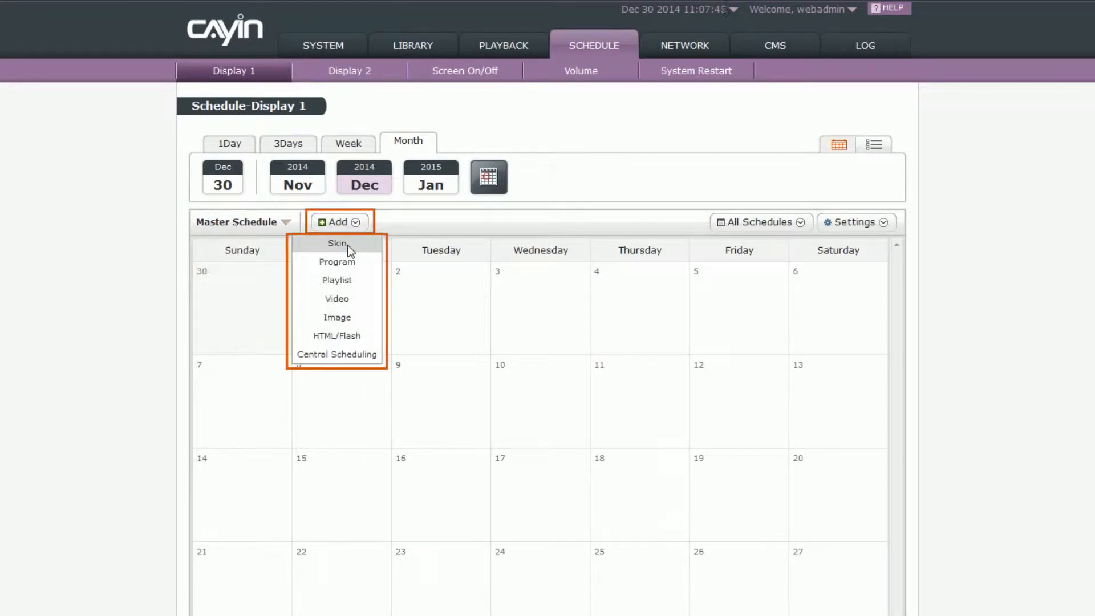
left_click(337, 243)
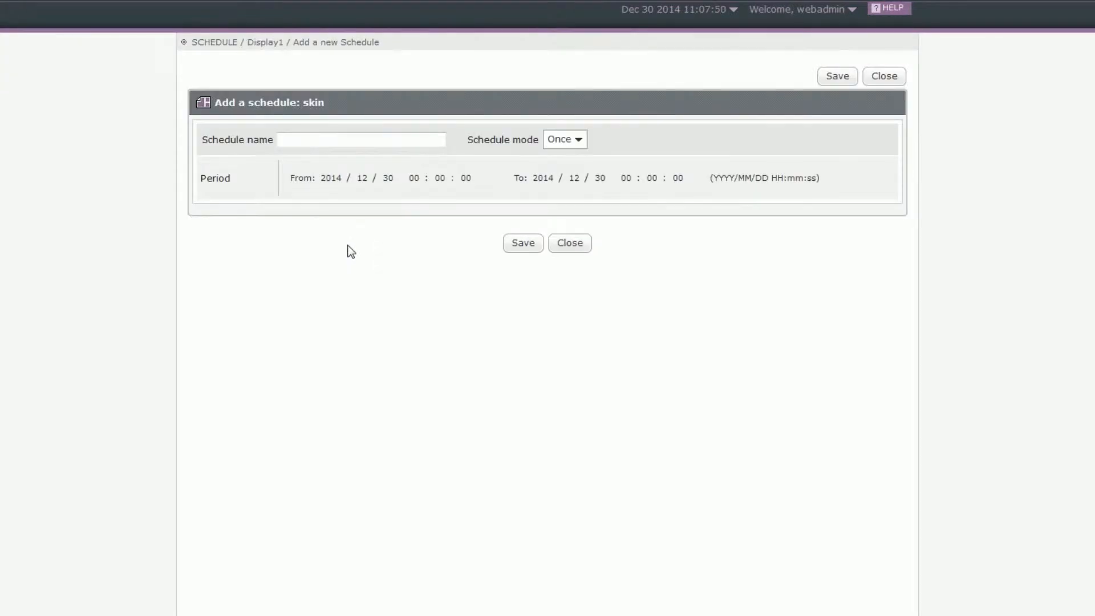
Step: Name the schedule 001, set a one-time period from 07:00, then switch the mode to Daily
type("sch4")
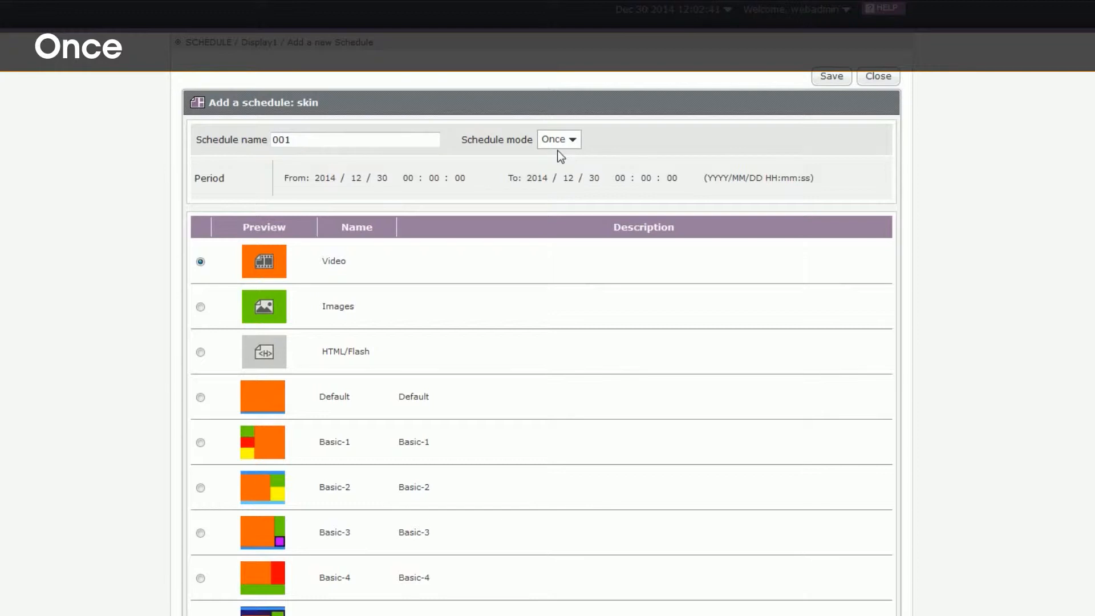
left_click(409, 177)
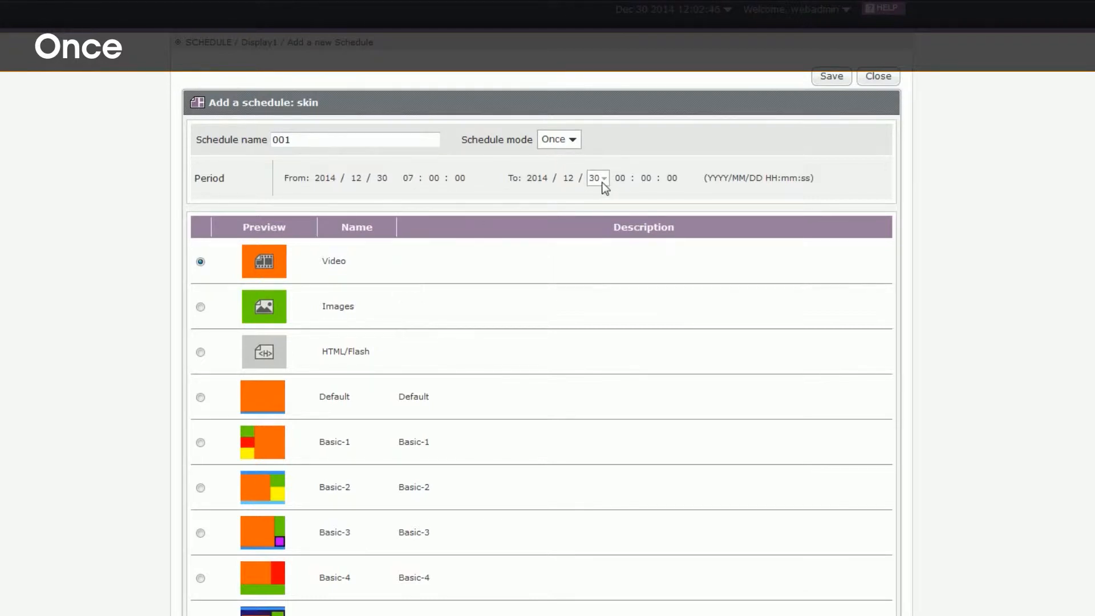
left_click(623, 177)
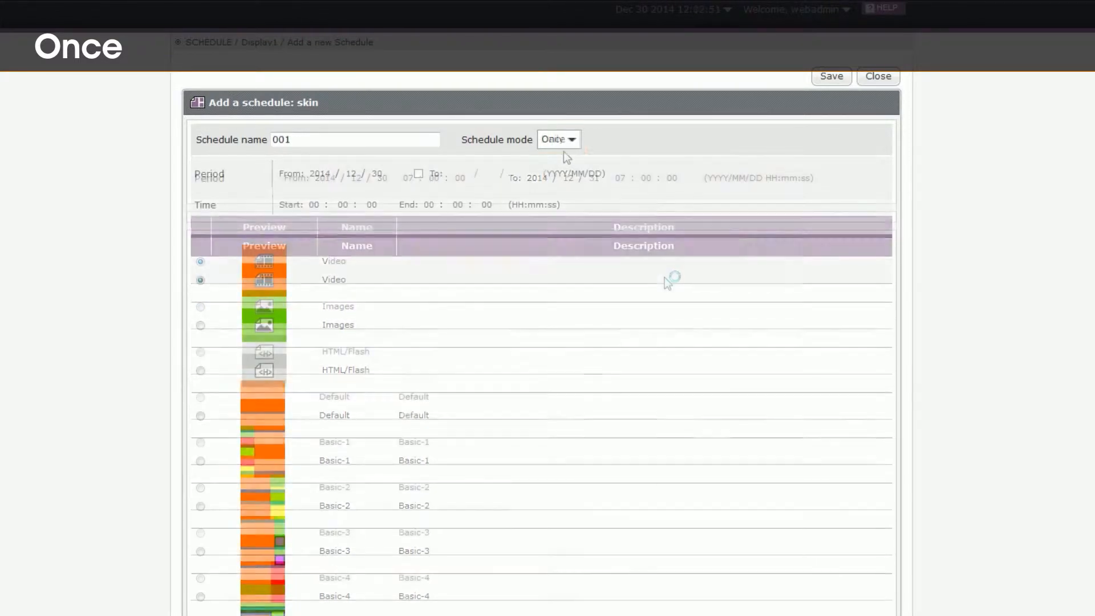
left_click(558, 139)
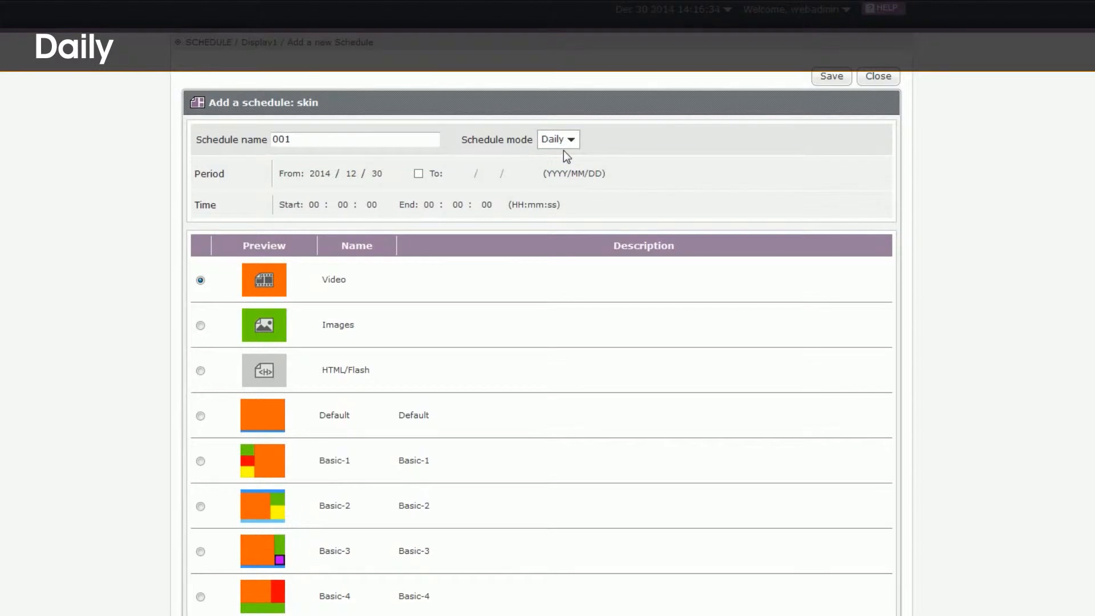
Step: Give the daily period a start day with no end date and a 07:00 start hour
left_click(378, 174)
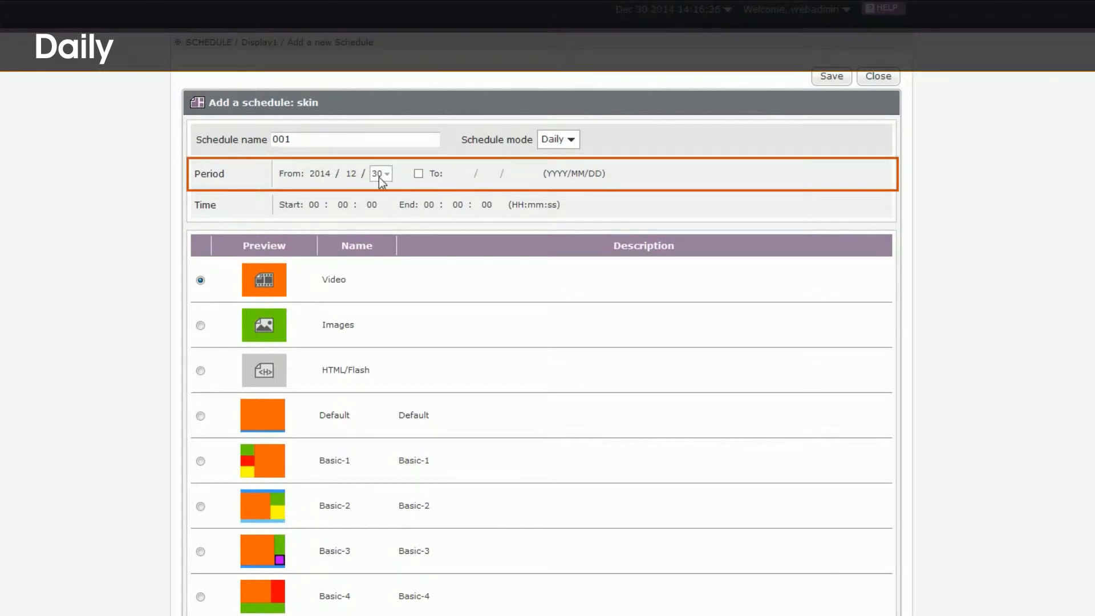
left_click(418, 174)
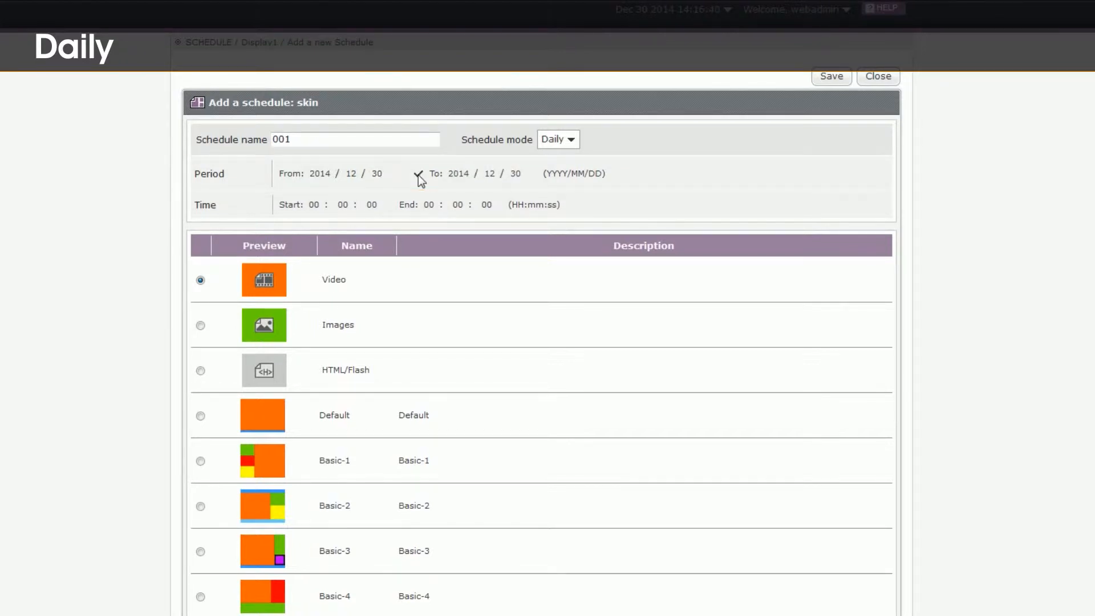
left_click(417, 174)
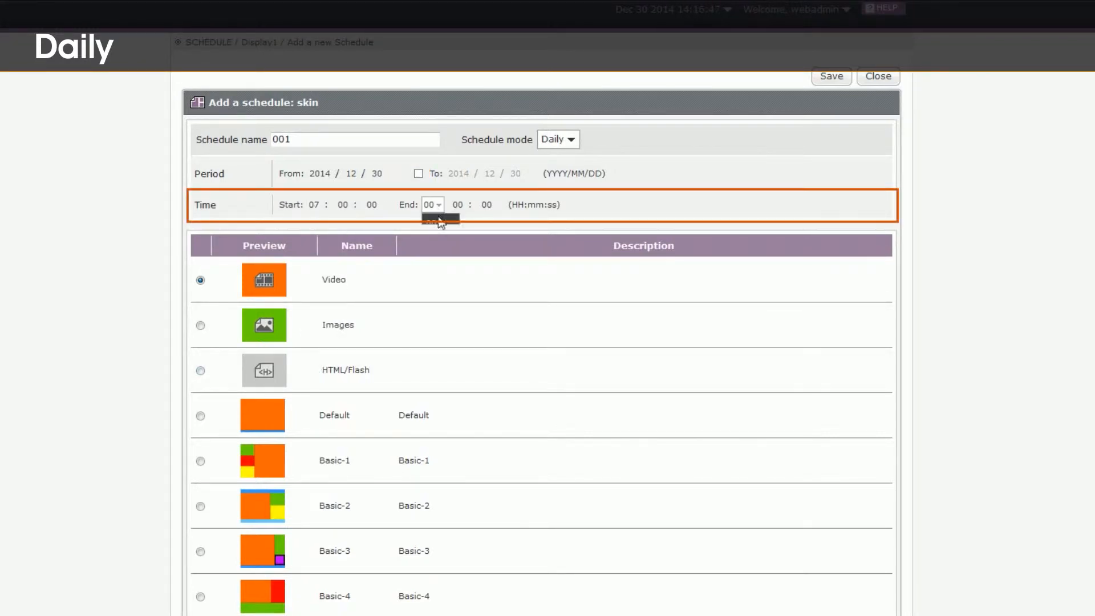
left_click(559, 139)
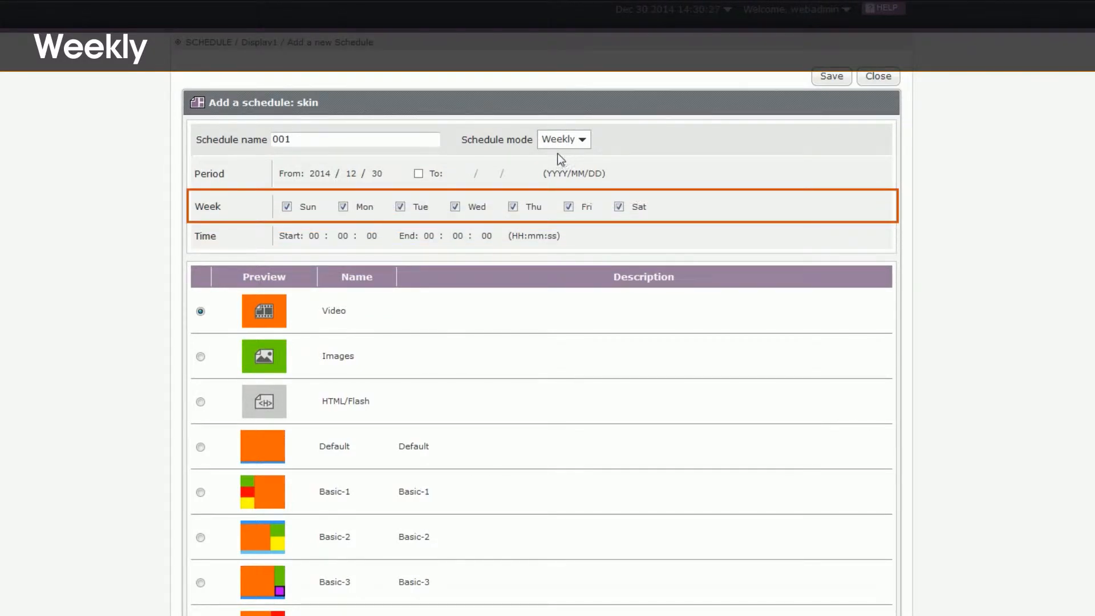
Step: Leave Sunday and Saturday out of the weekly days, then switch the mode to Monthly
left_click(286, 207)
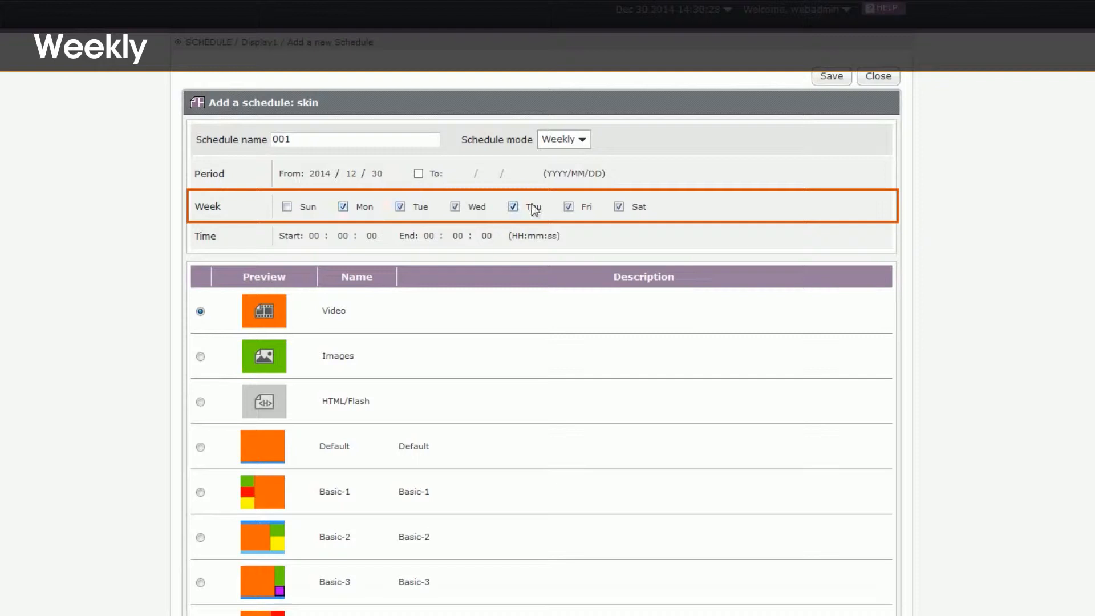
left_click(619, 207)
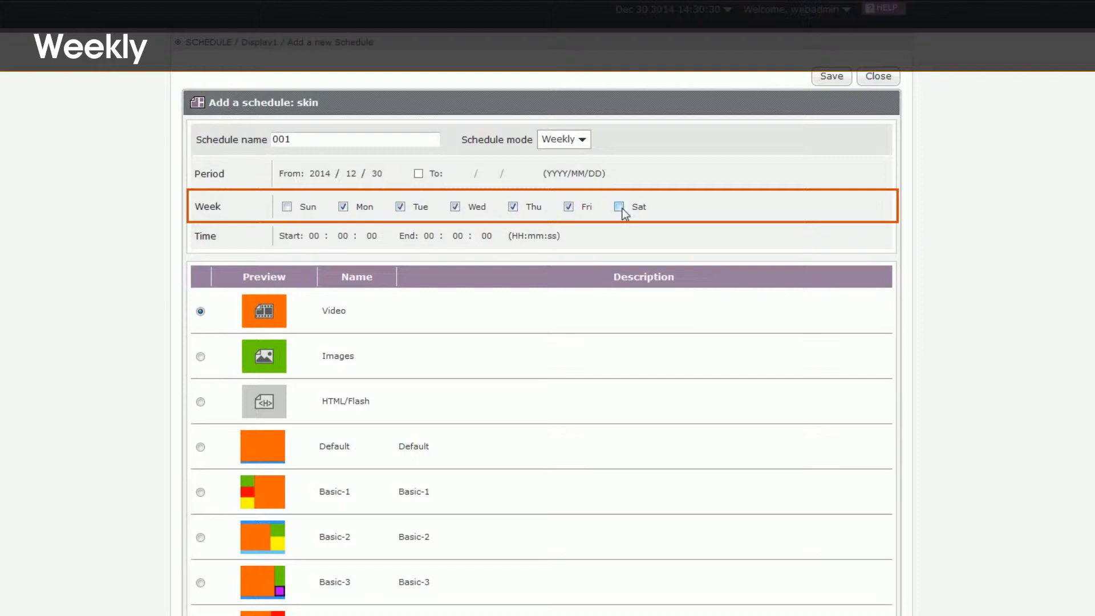
left_click(563, 139)
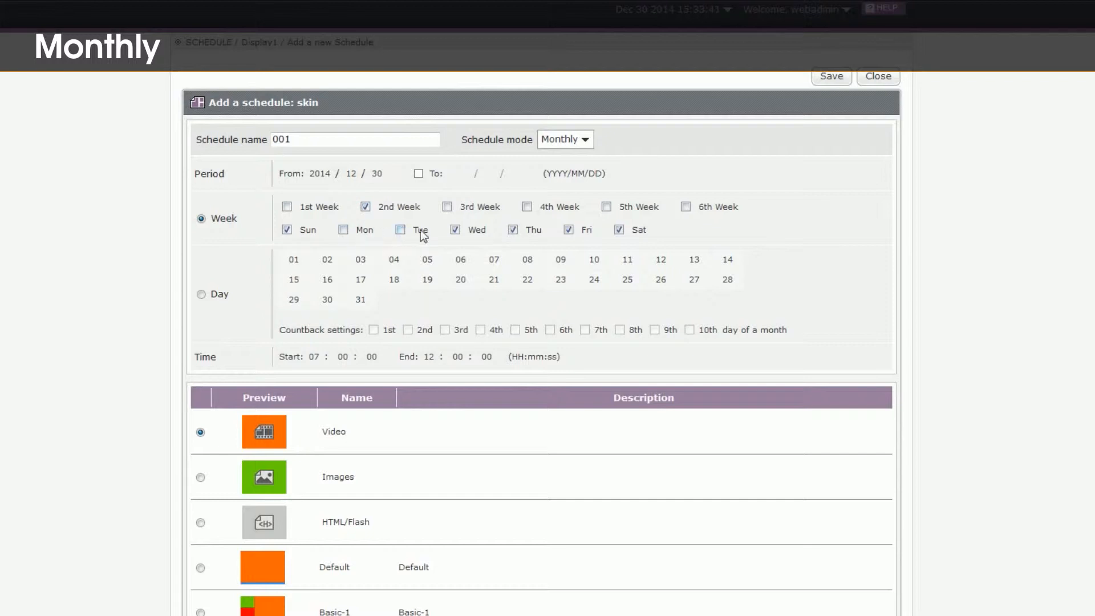
Step: Schedule by day of month, trying day 16, then run on the last day of each month 07:00–12:00
left_click(619, 230)
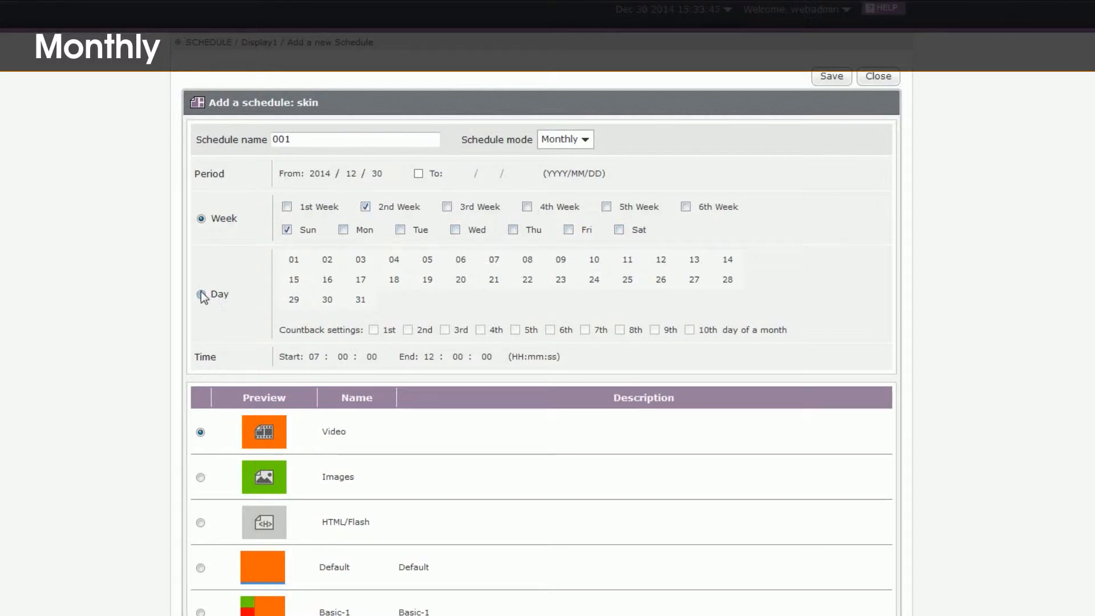
left_click(201, 294)
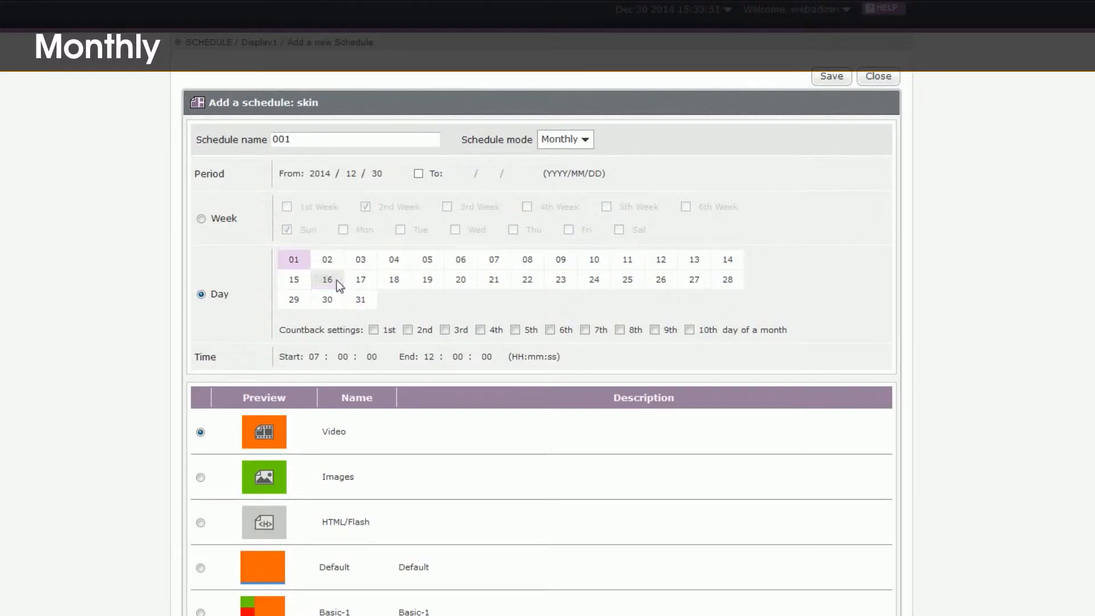
left_click(374, 330)
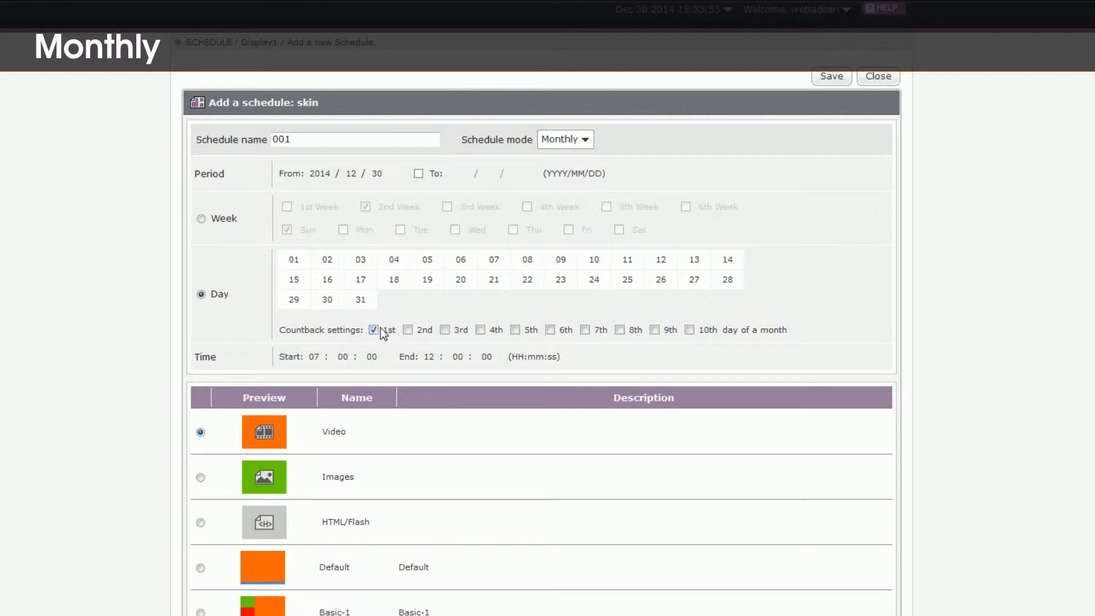
left_click(565, 139)
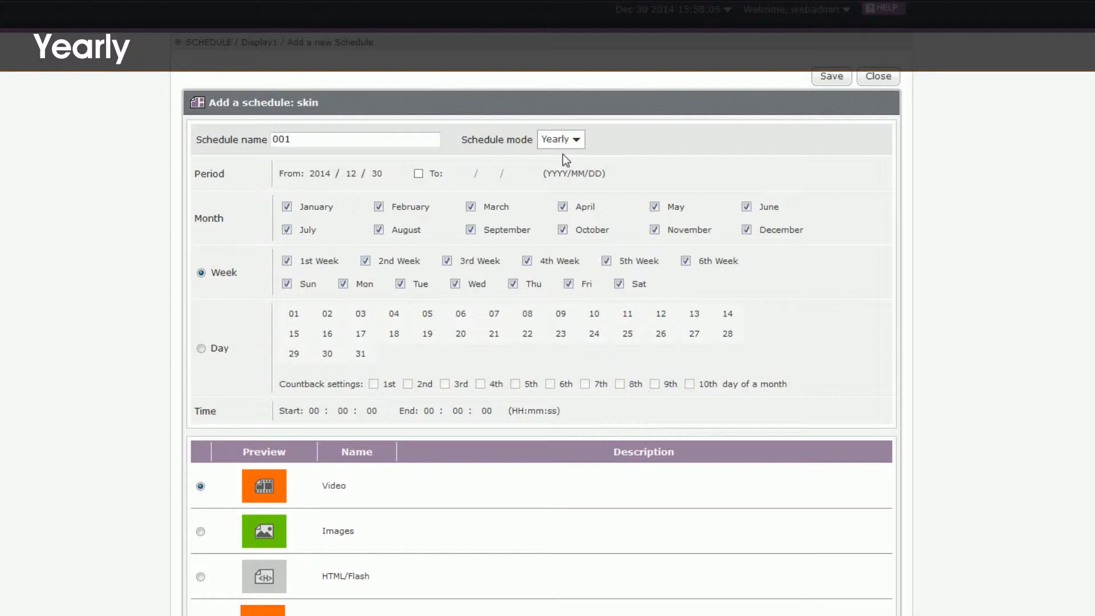
mouse_move(233, 425)
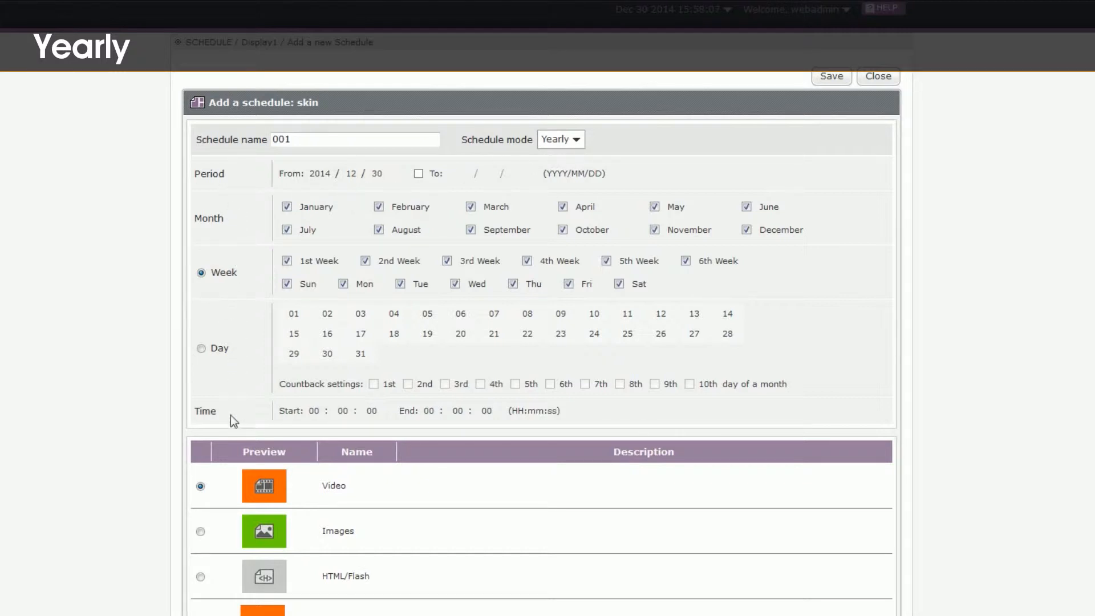
mouse_move(256, 353)
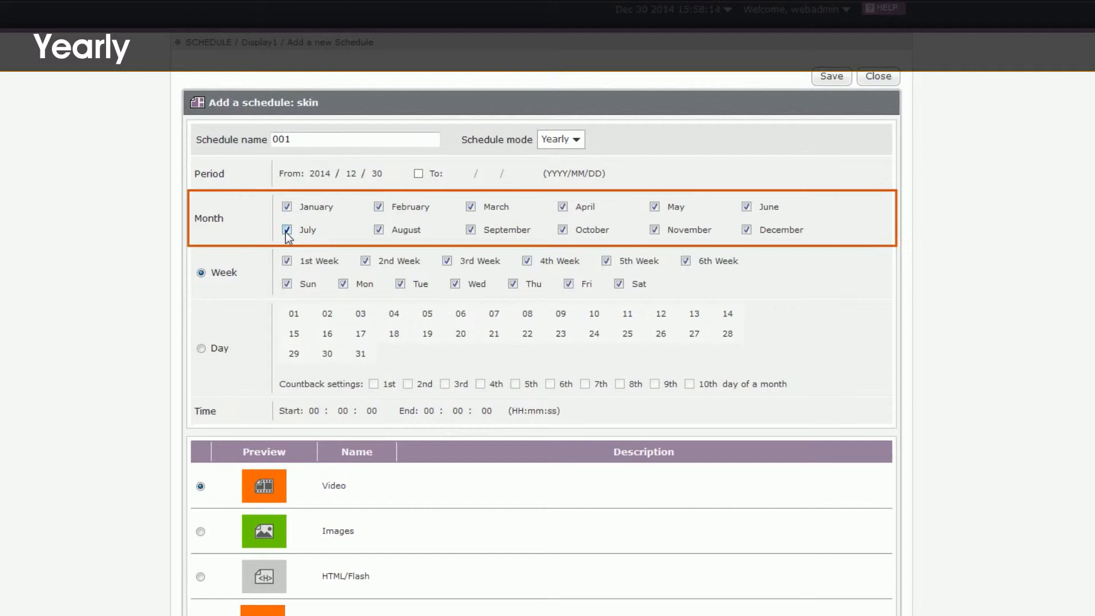
Step: In Yearly mode, exclude July from the months the schedule covers
left_click(561, 138)
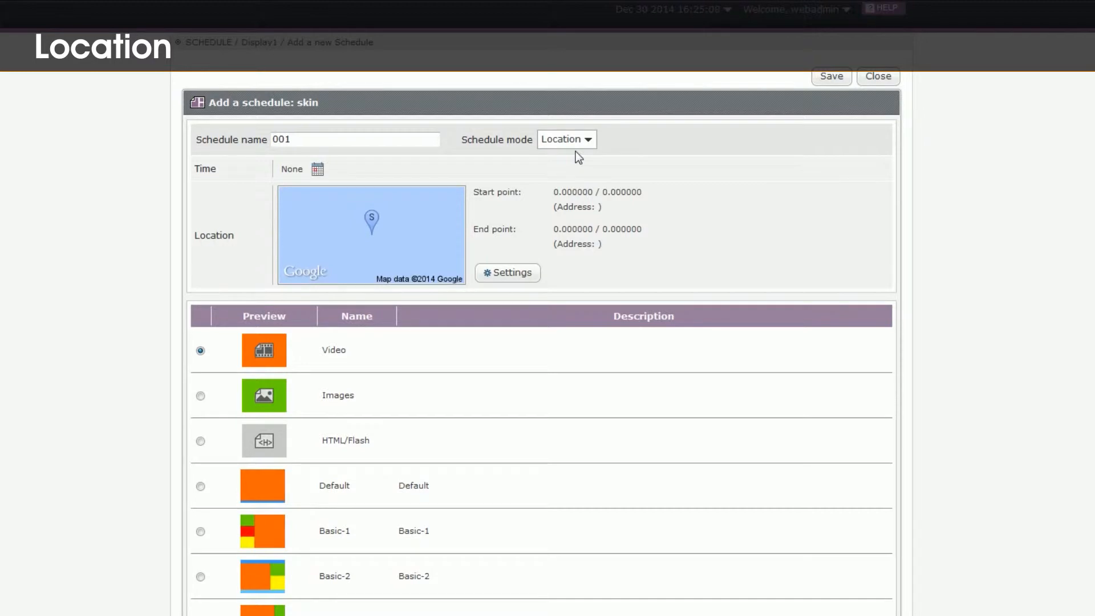
Step: Review the Daily and Weekly time options for location playback, then close keeping Time as None
left_click(317, 169)
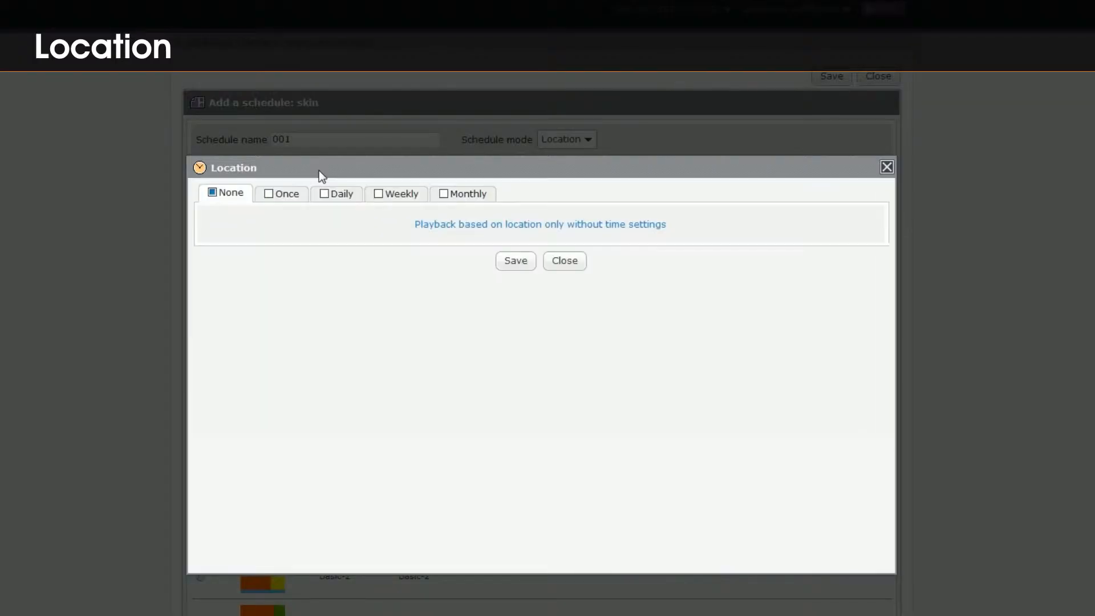
mouse_move(292, 196)
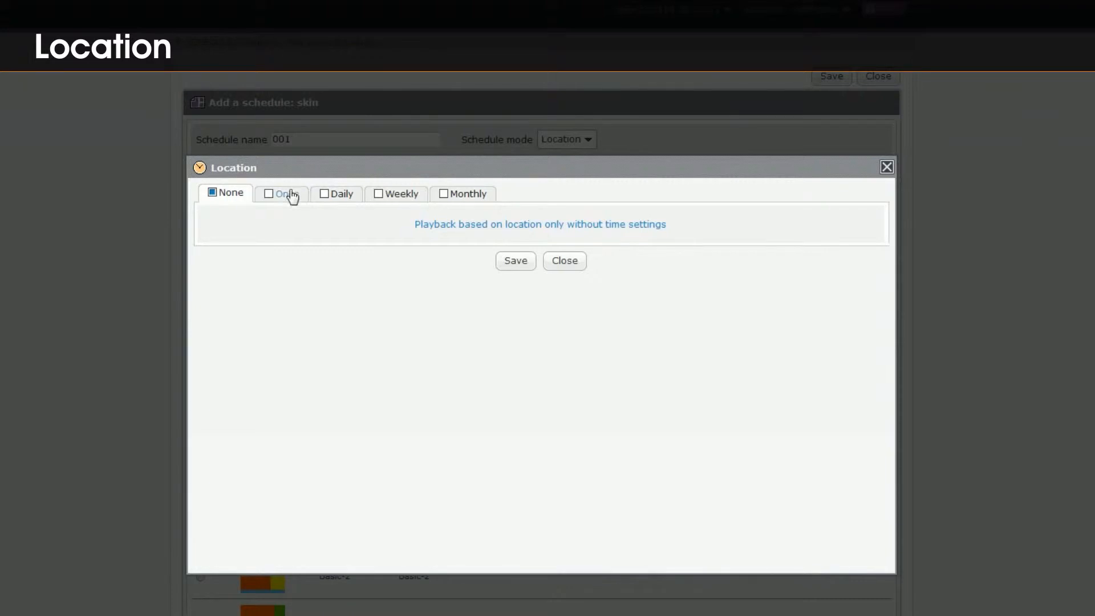
left_click(338, 194)
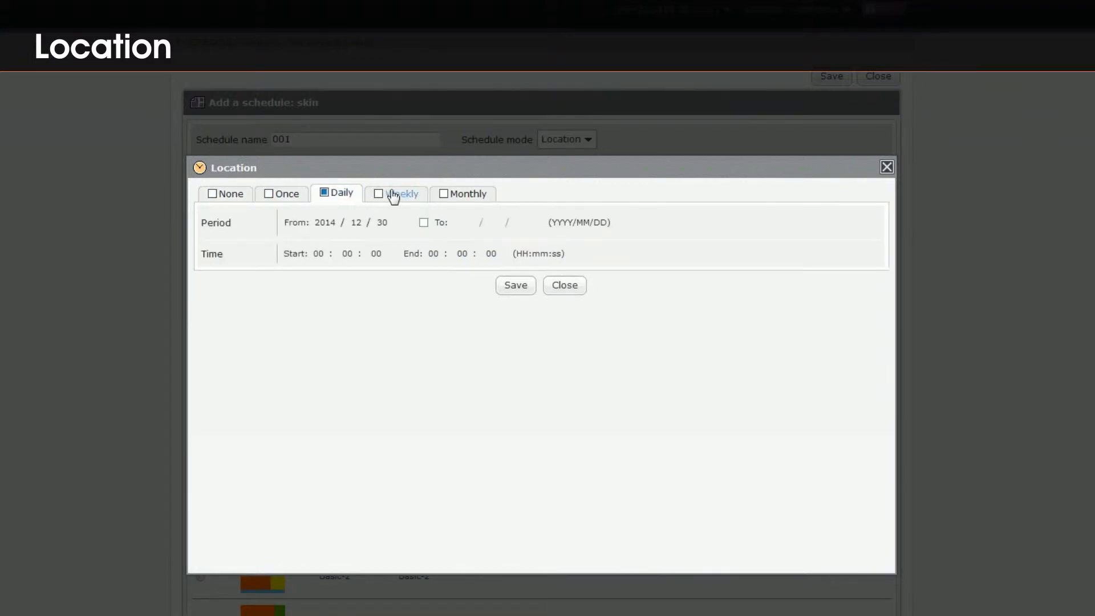
left_click(468, 194)
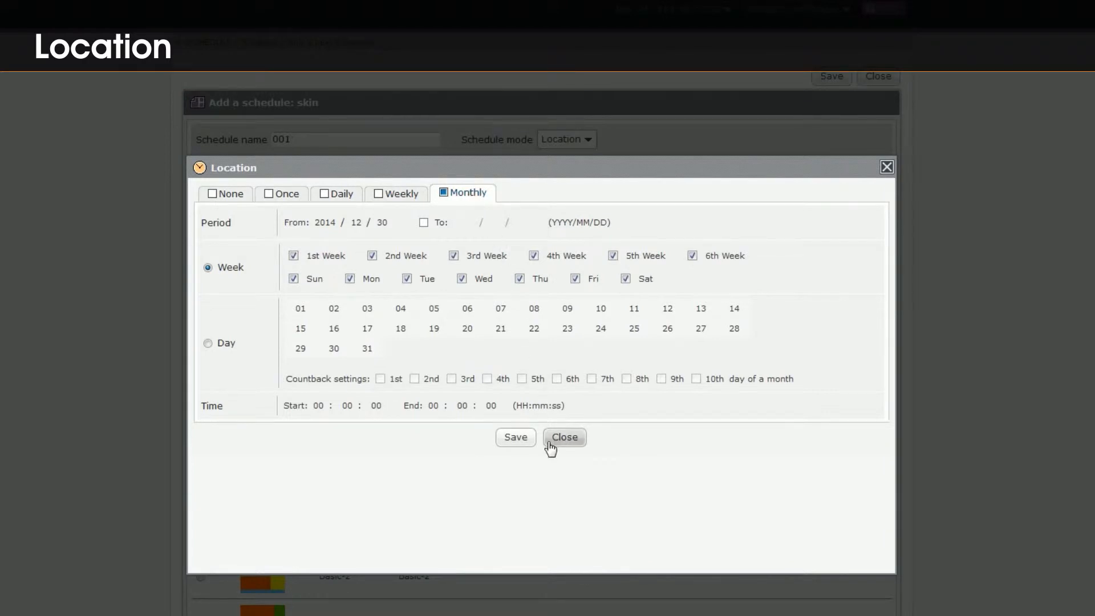
left_click(565, 437)
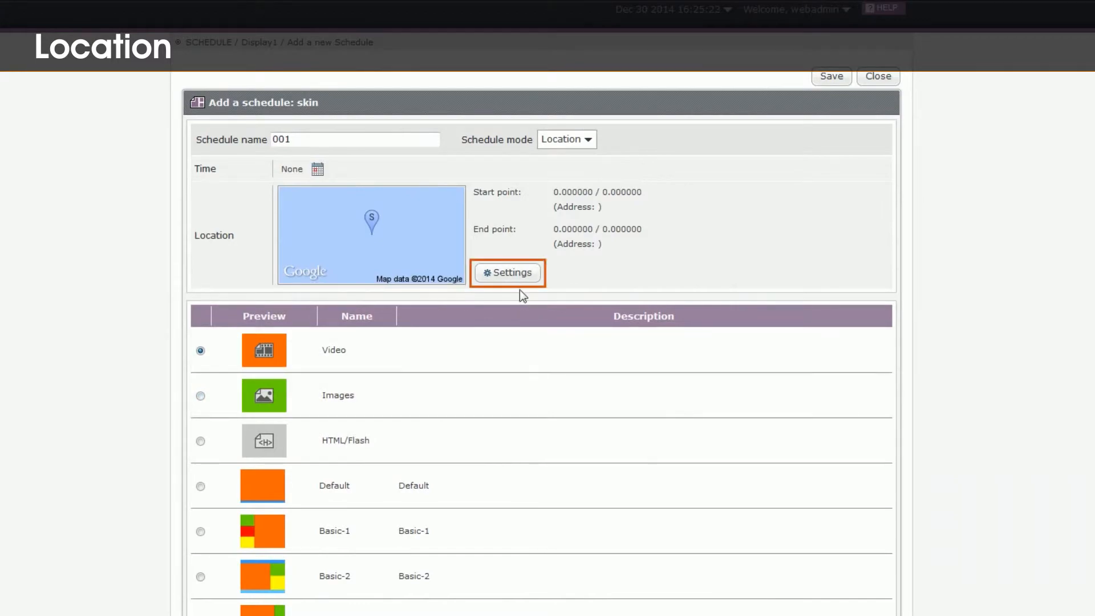
Step: In Location Settings choose Taiwan, shrink the playback rectangle on the map and save it
left_click(509, 273)
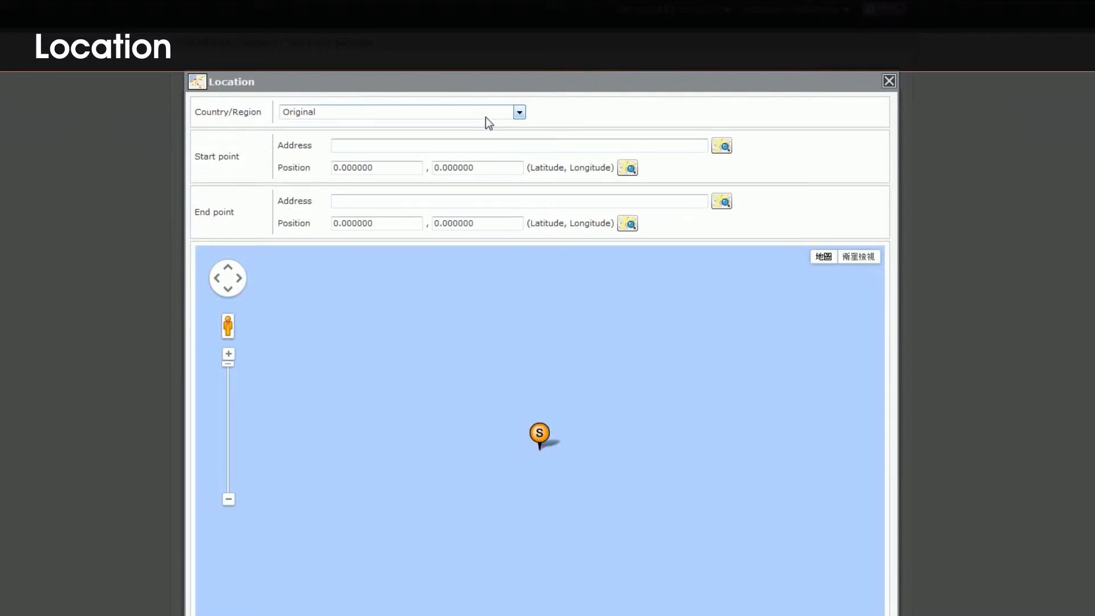
left_click(519, 112)
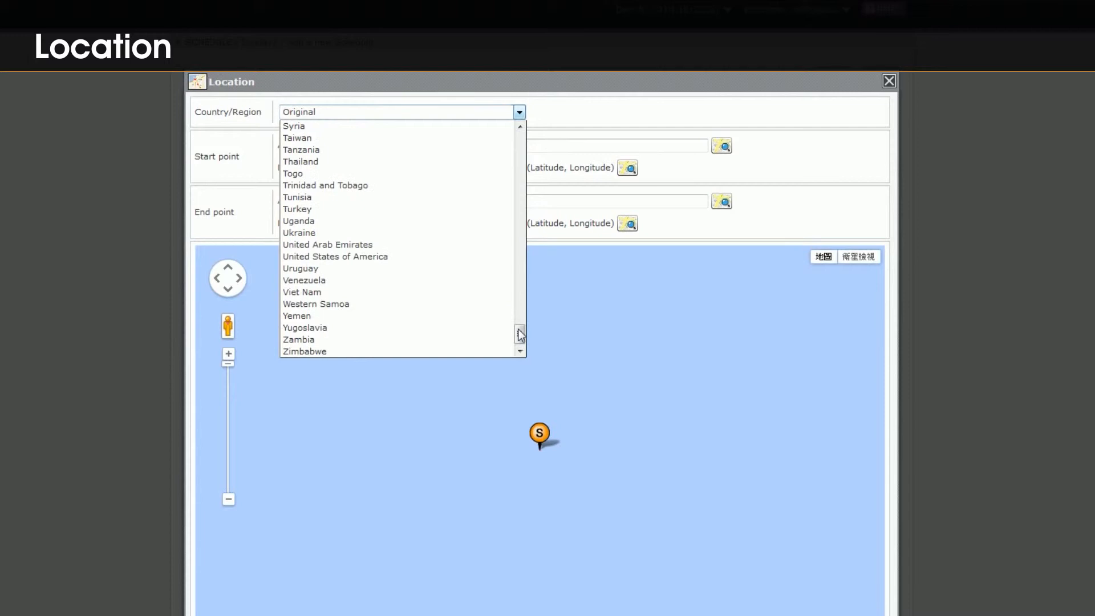
left_click(297, 137)
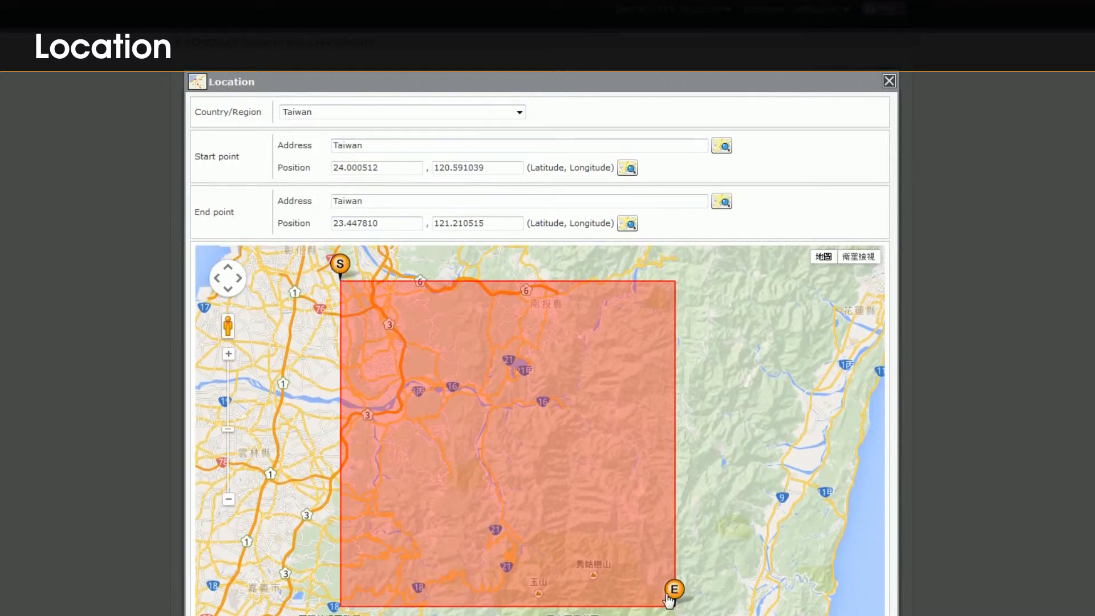
left_click_drag(672, 589, 367, 306)
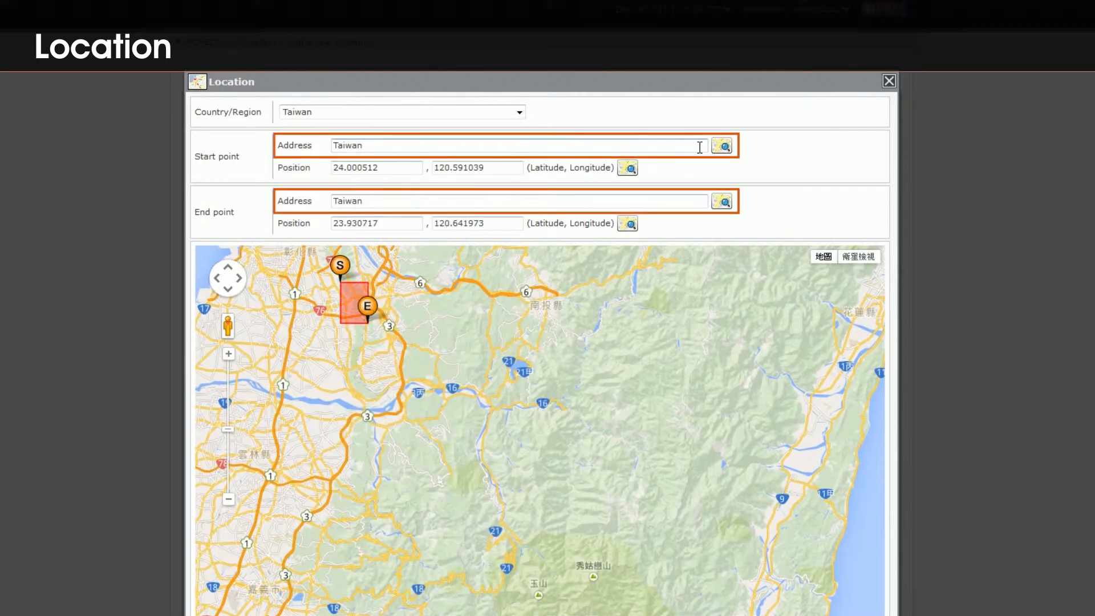
left_click(376, 167)
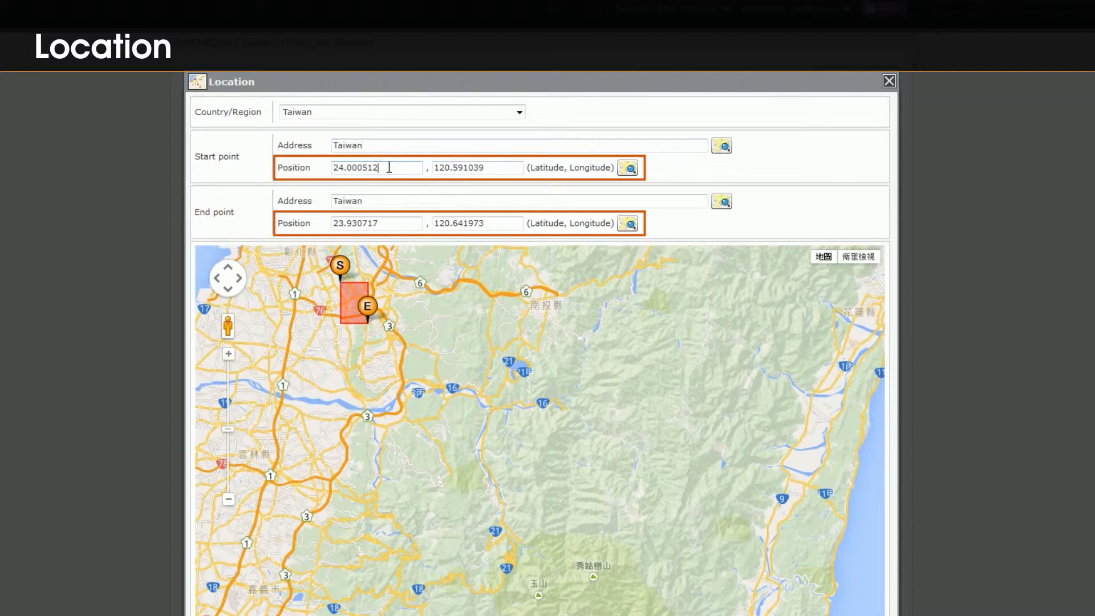
scroll("down", 3)
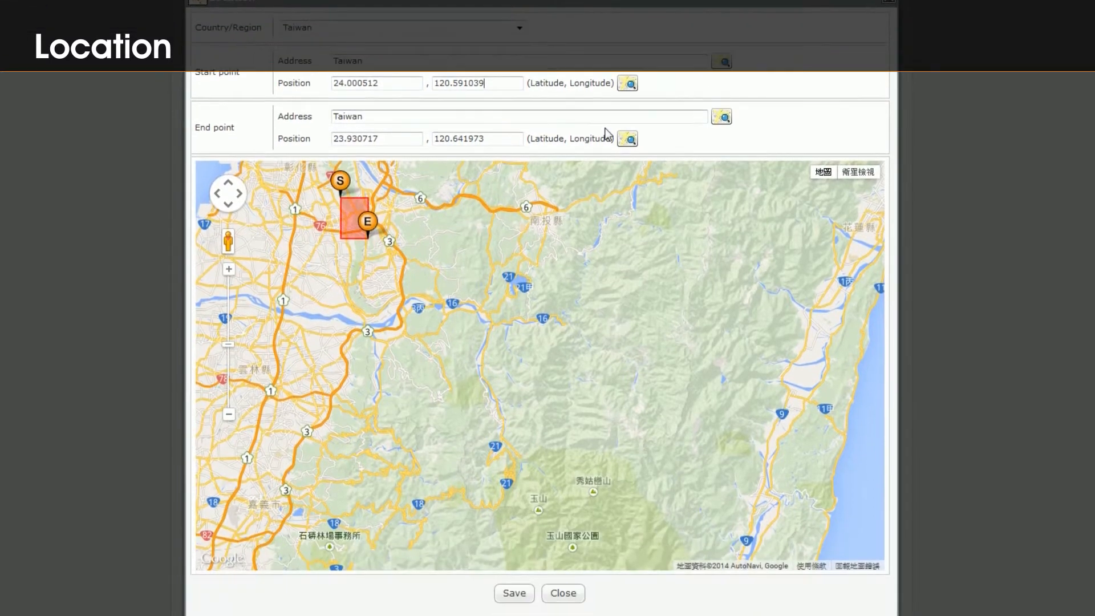
left_click(563, 594)
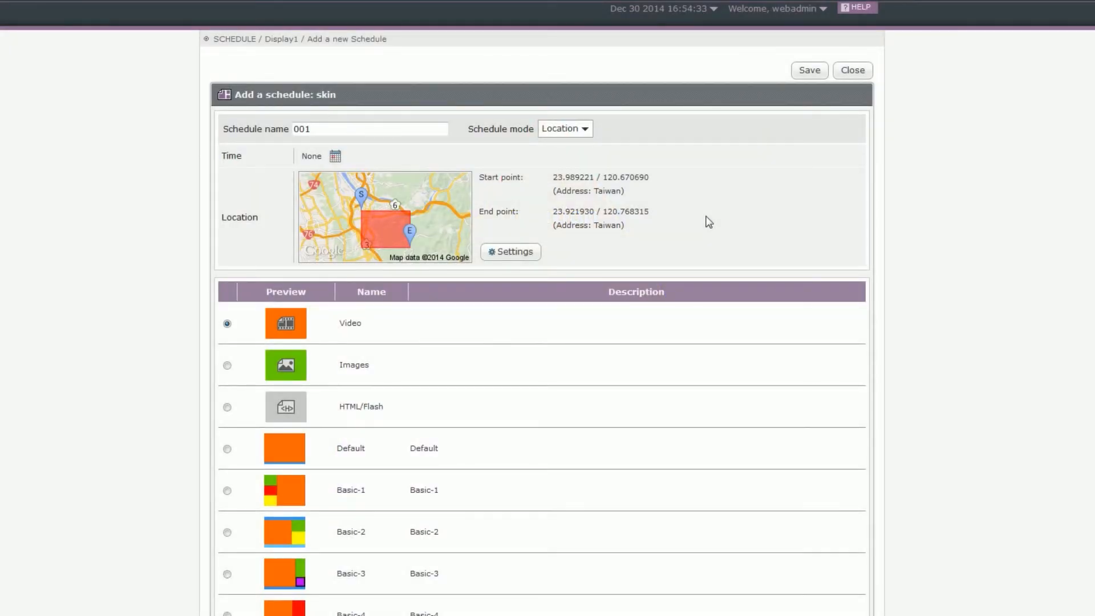
mouse_move(624, 271)
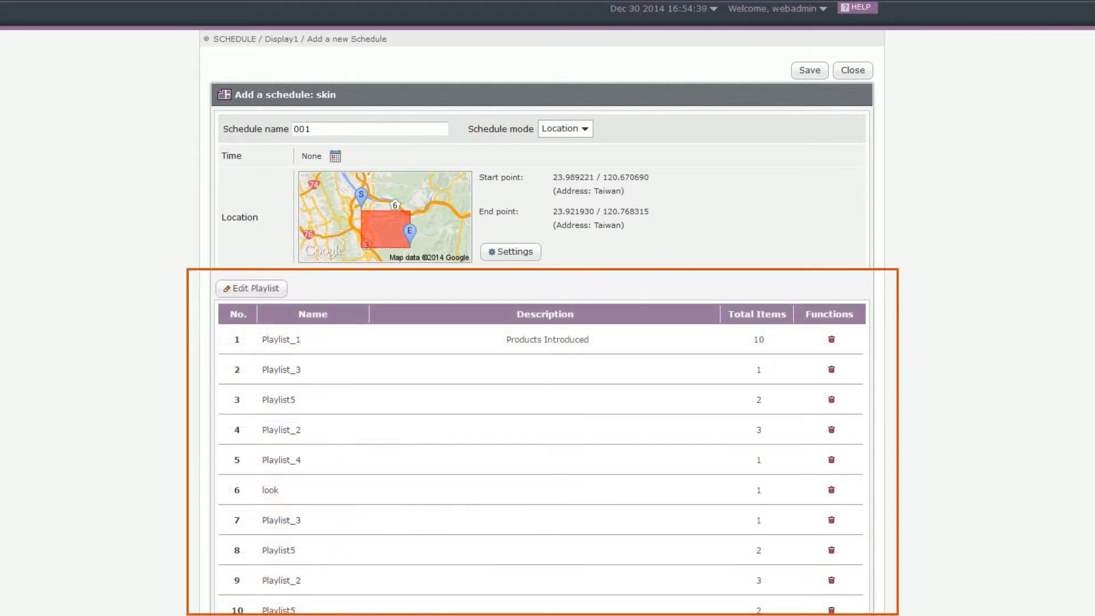
Step: Select the Video skin for schedule 001 and save the location schedule
left_click(251, 289)
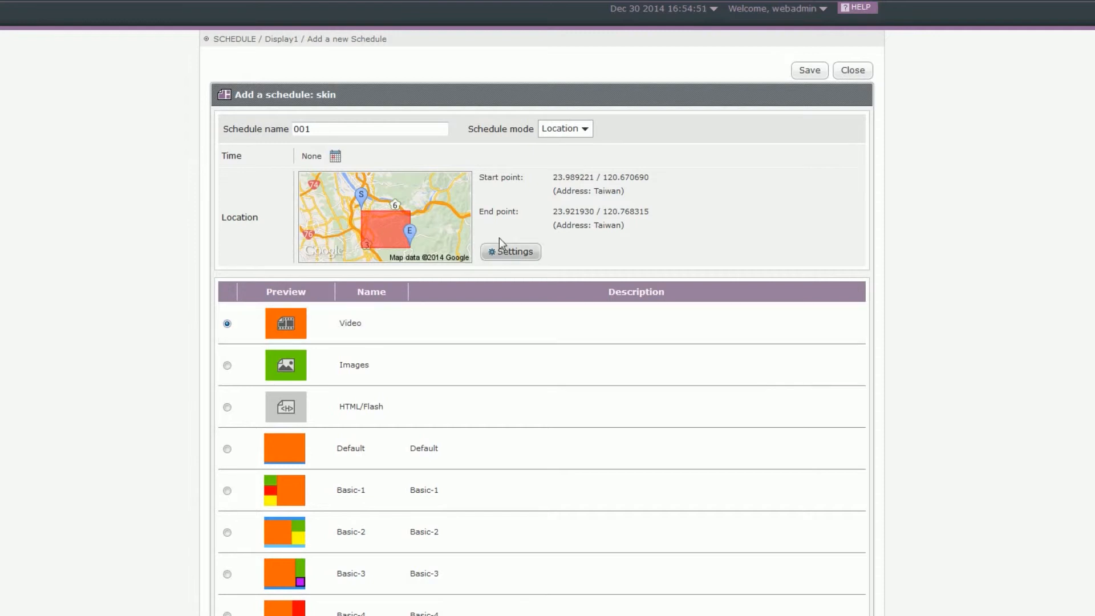
left_click(809, 70)
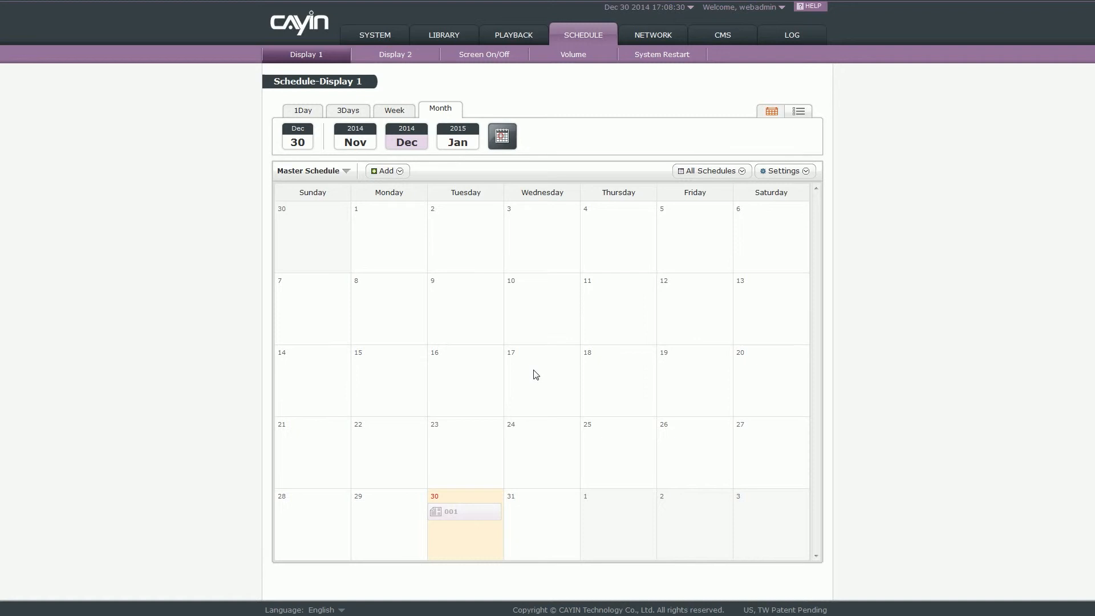
mouse_move(308, 118)
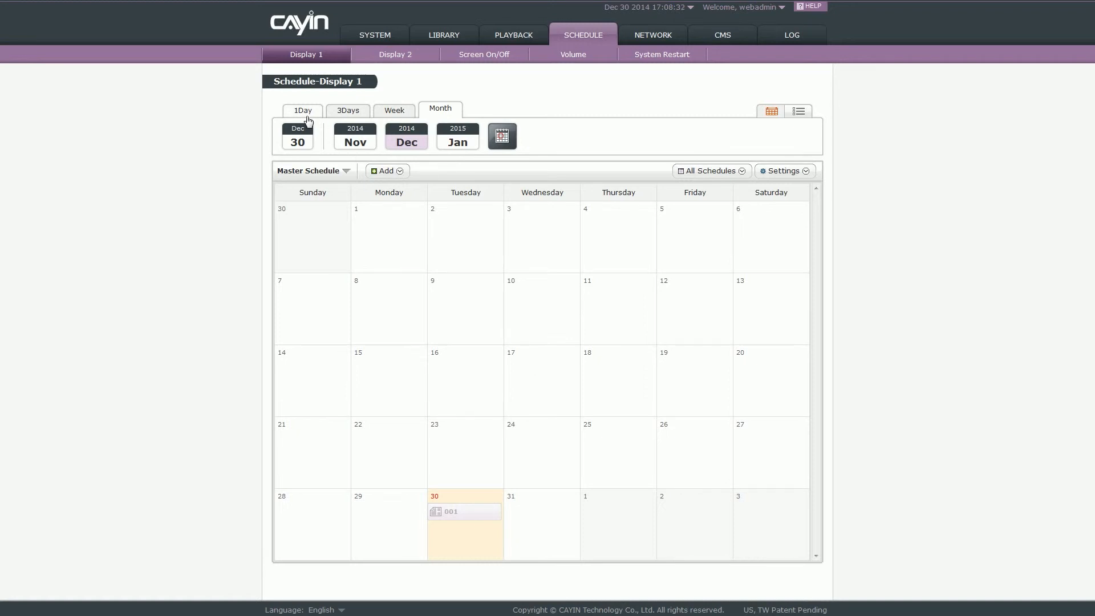
Step: View the 3Days and Month calendars, then show schedule 001's details on 30 December
left_click(348, 110)
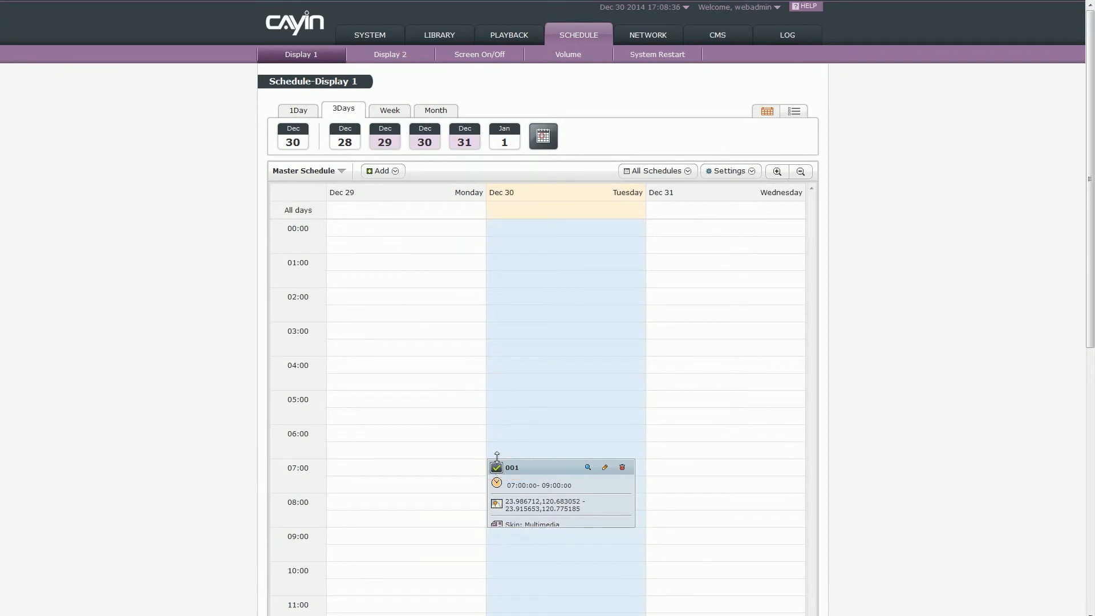
left_click(435, 110)
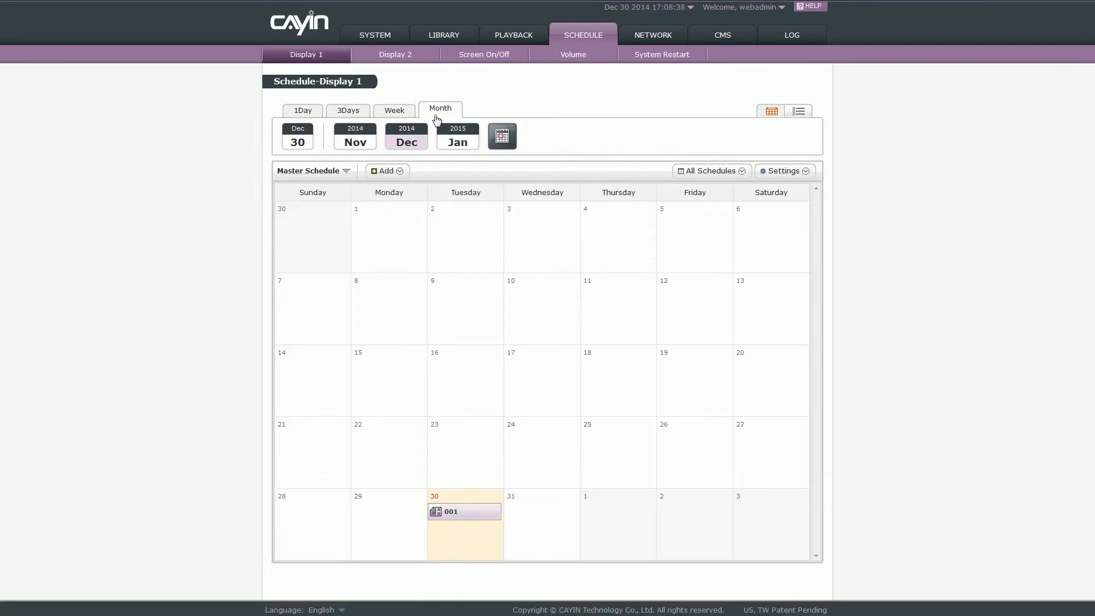
left_click(451, 511)
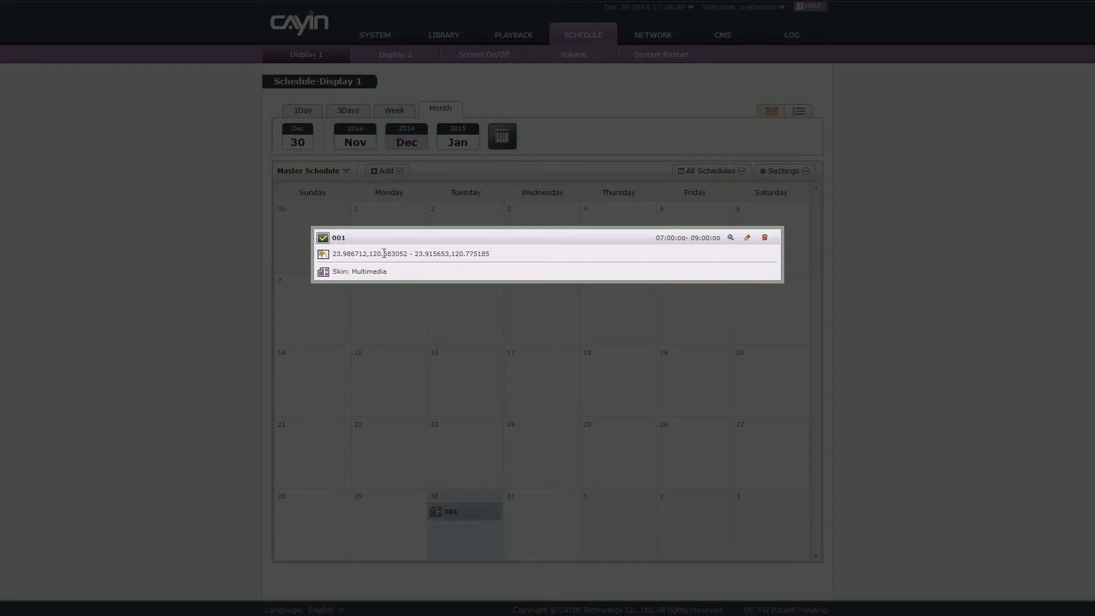
left_click(323, 238)
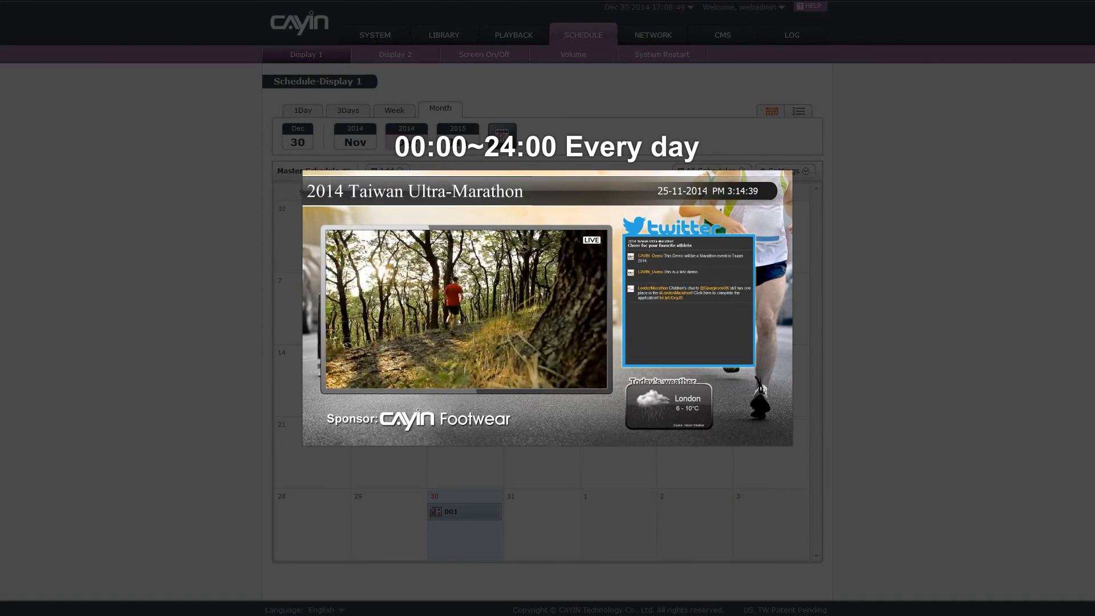
left_click(513, 35)
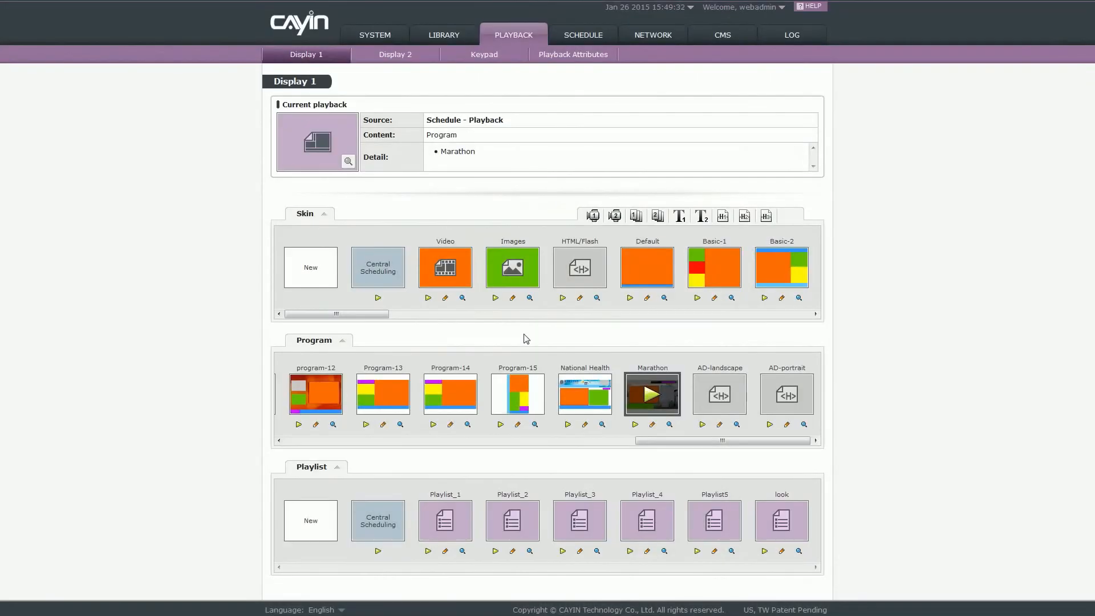
mouse_move(634, 424)
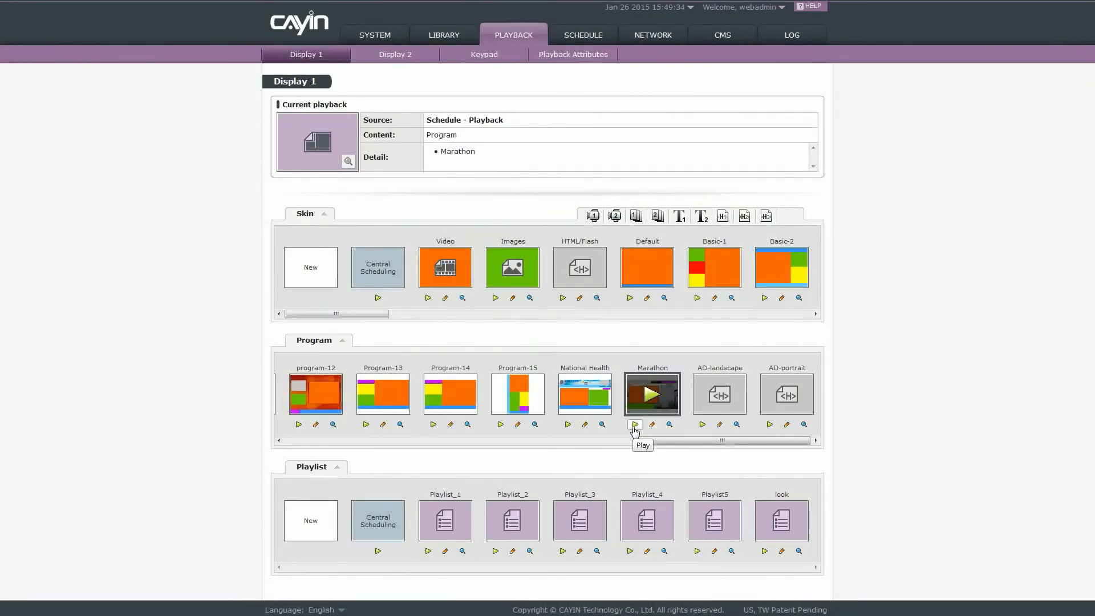
left_click(583, 35)
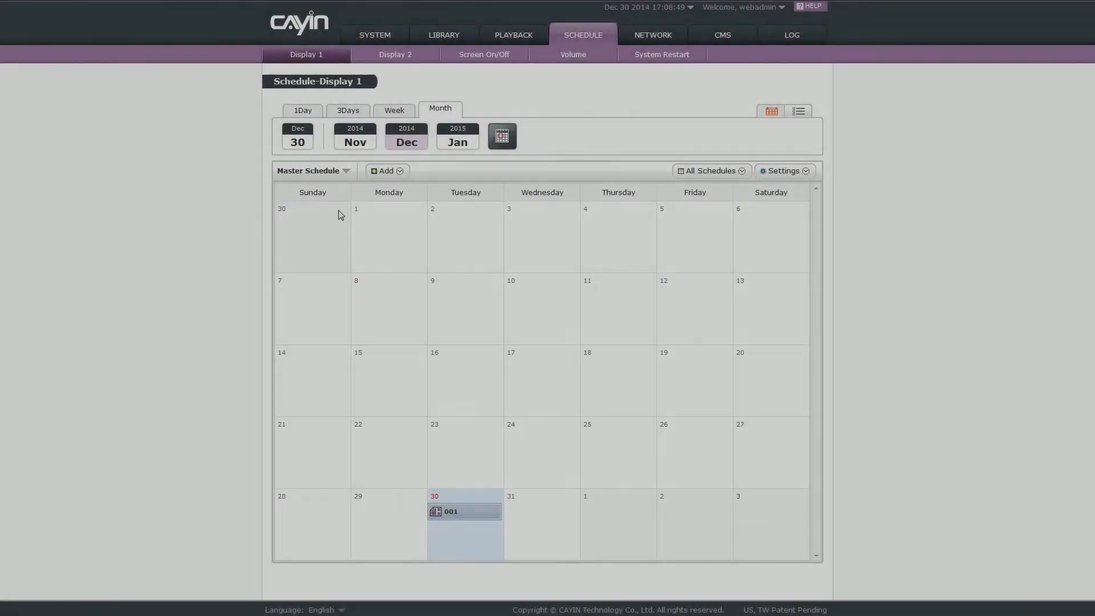